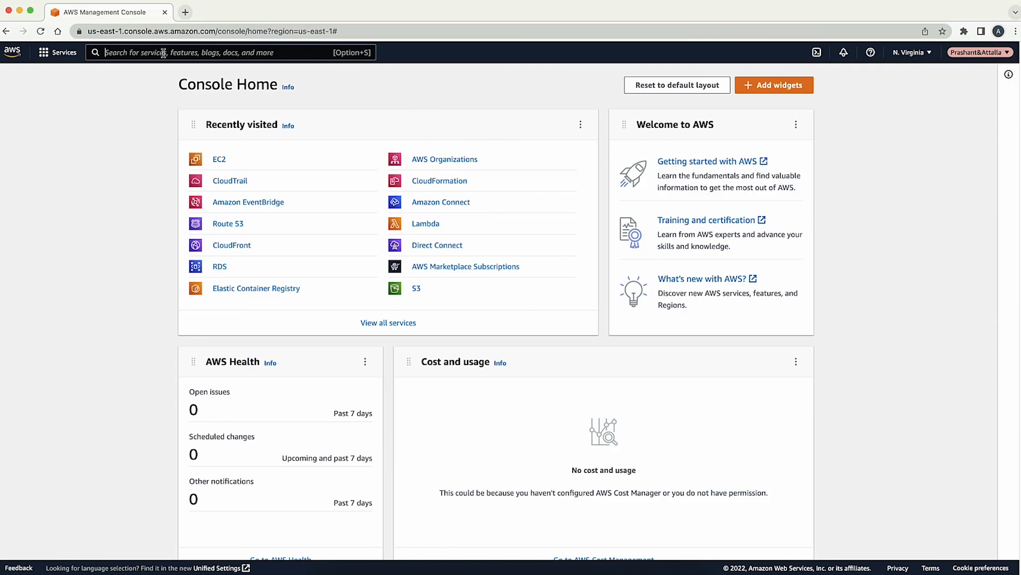
# - Search 'ec2' in the Services bar and go to the EC2 Volumes list
pyautogui.write('ec2')
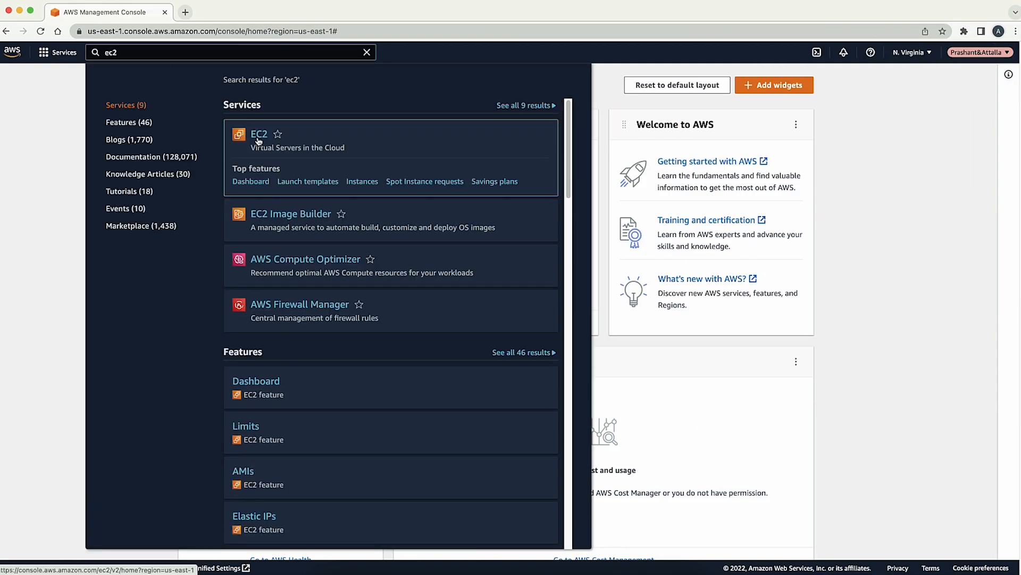
pyautogui.click(259, 134)
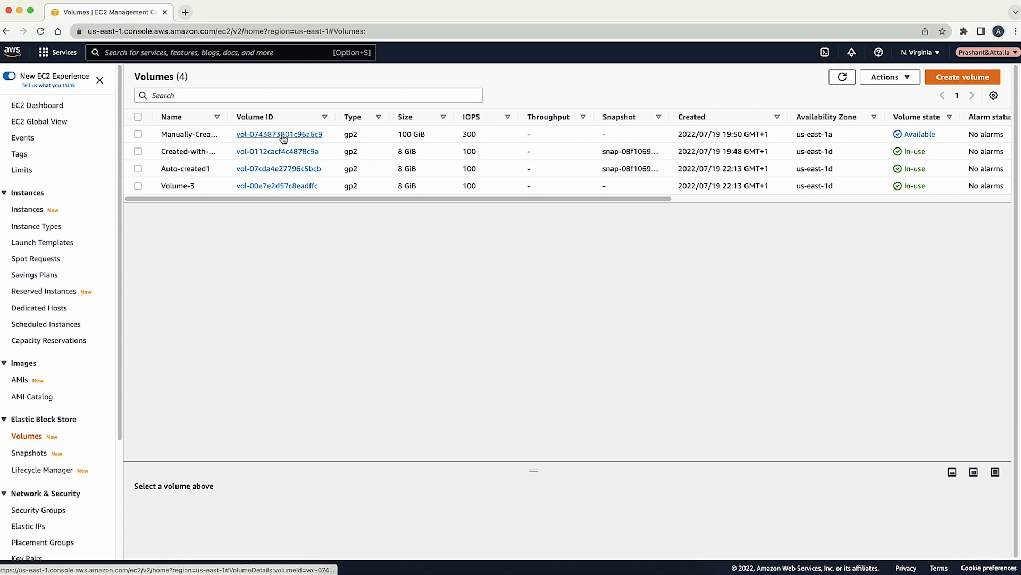
pyautogui.click(279, 134)
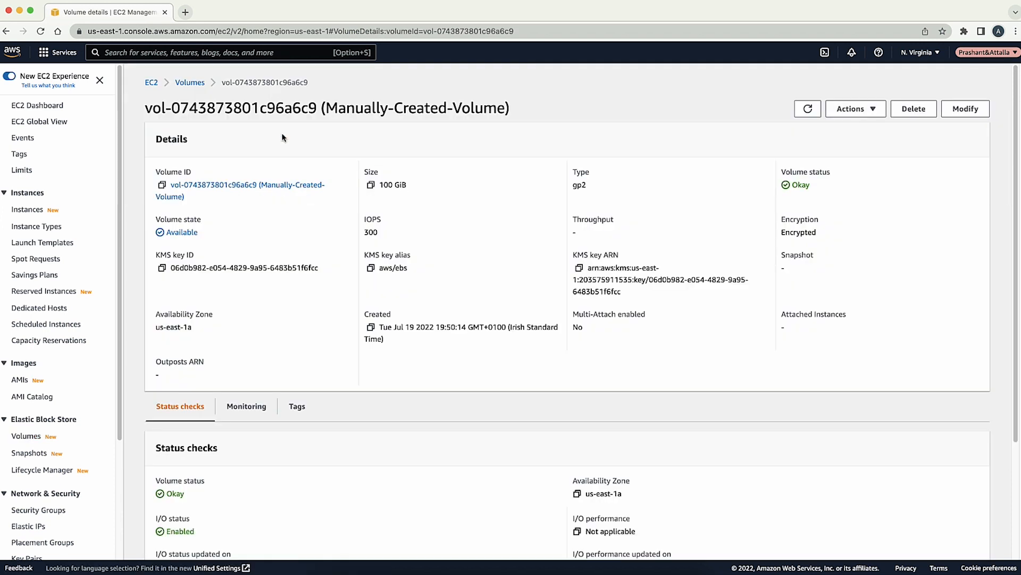
pyautogui.click(162, 184)
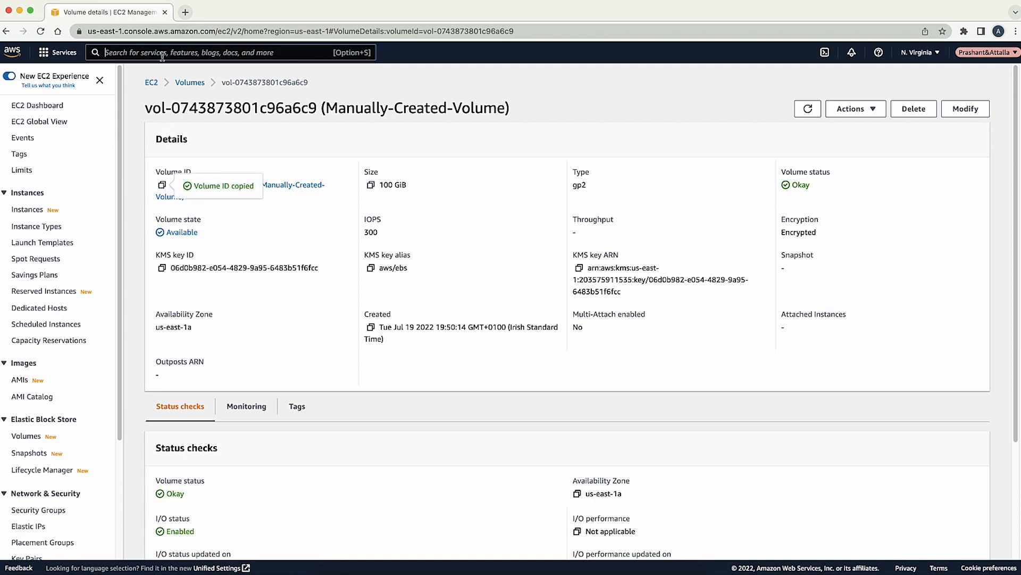
# - Search 'trail', launch CloudTrail in a new tab and show its Event history
pyautogui.write('trails')
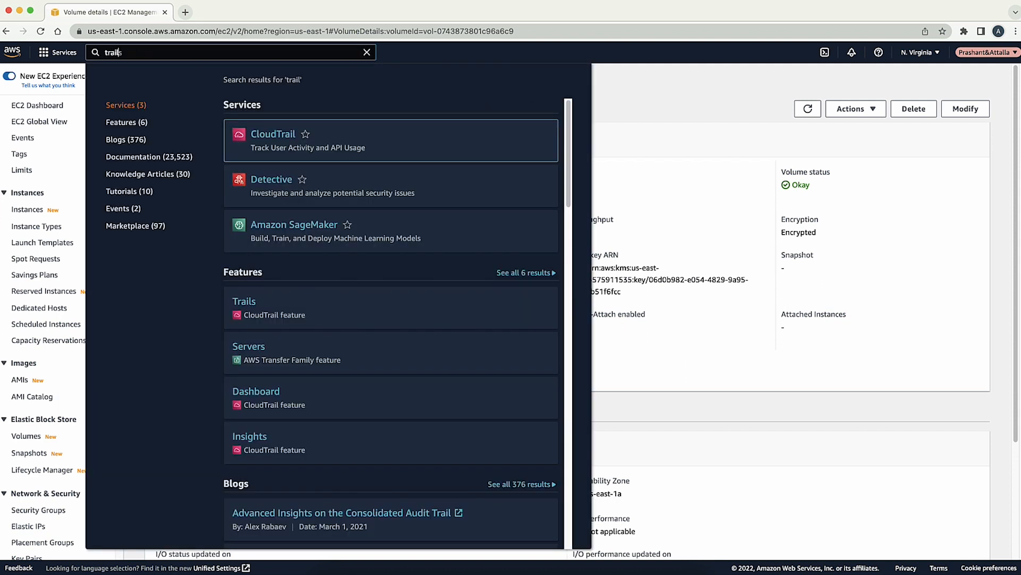
pyautogui.click(273, 134)
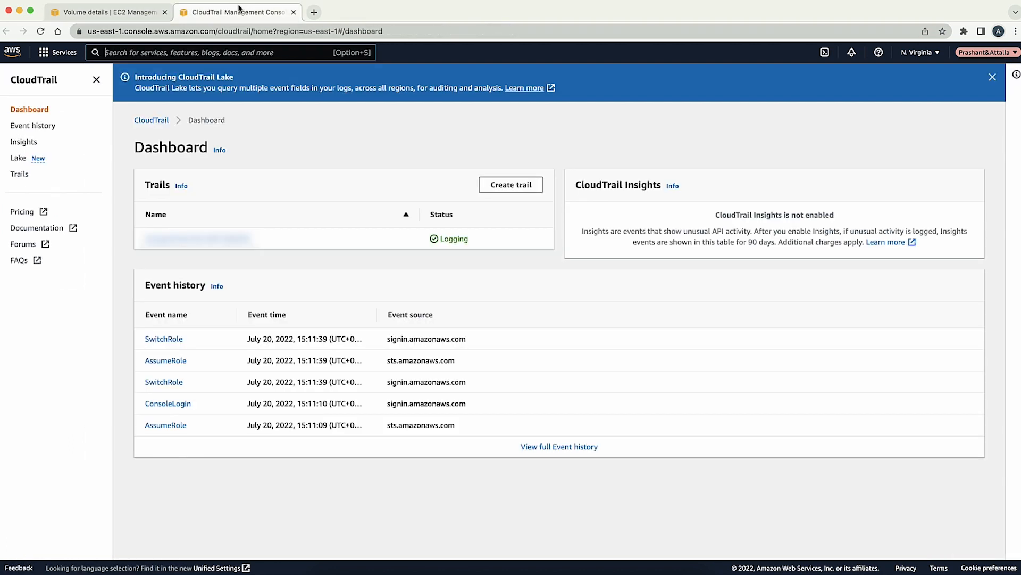
pyautogui.moveTo(70, 102)
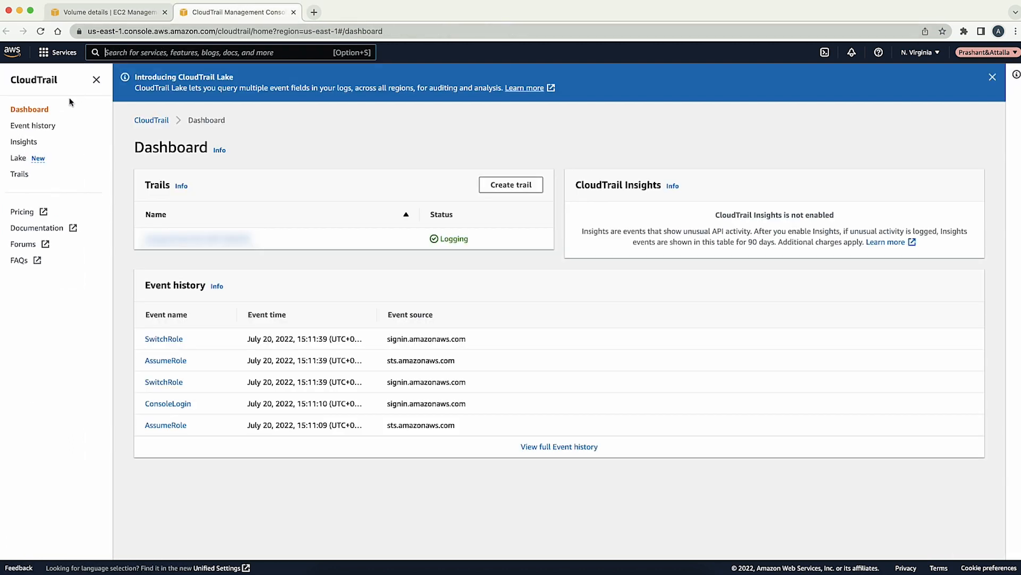
pyautogui.click(33, 125)
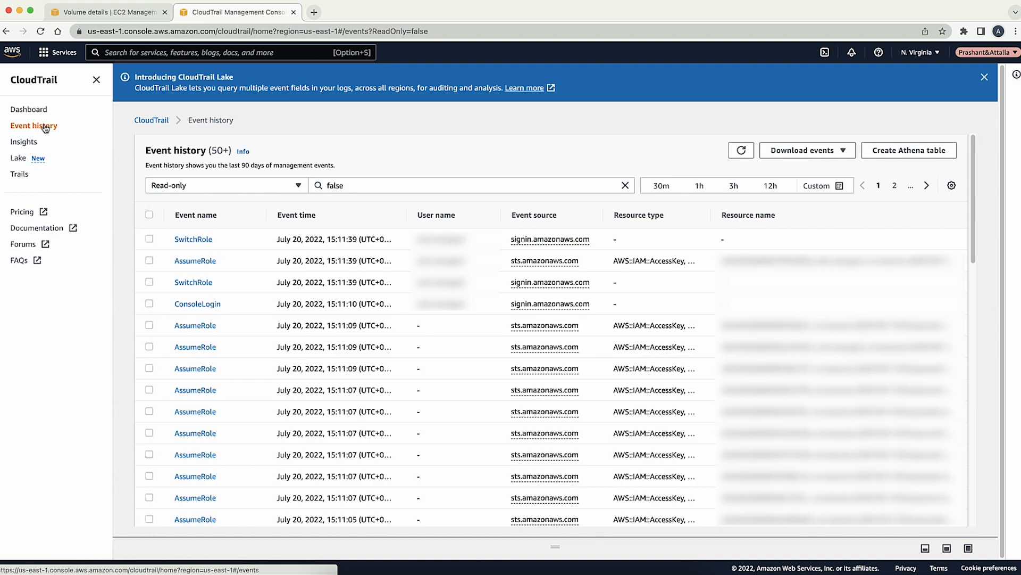
# - Filter Event history by Event name = CreateVolume, then return to the EC2 Dashboard
pyautogui.click(225, 185)
pyautogui.write('createv')
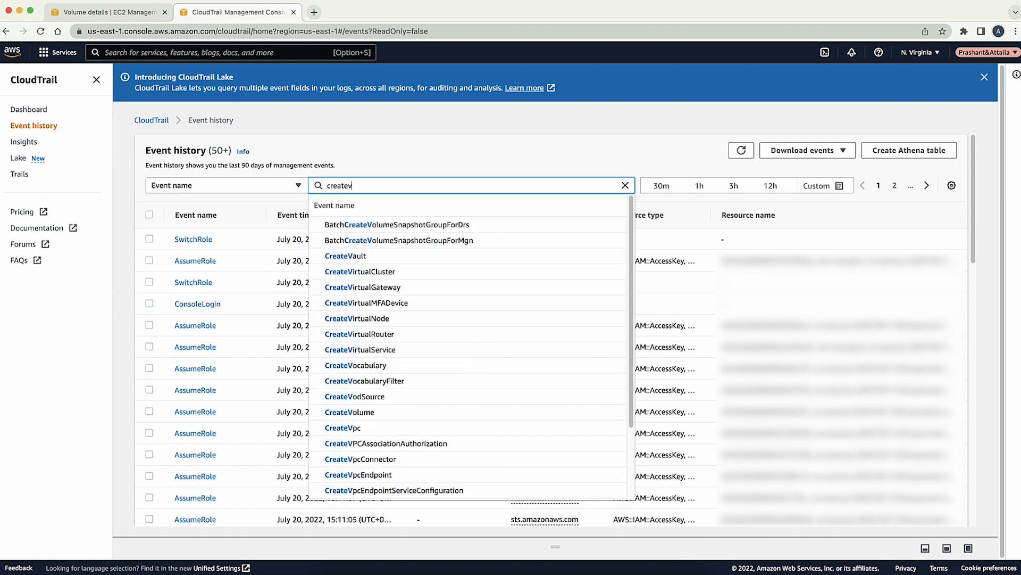
pyautogui.click(350, 412)
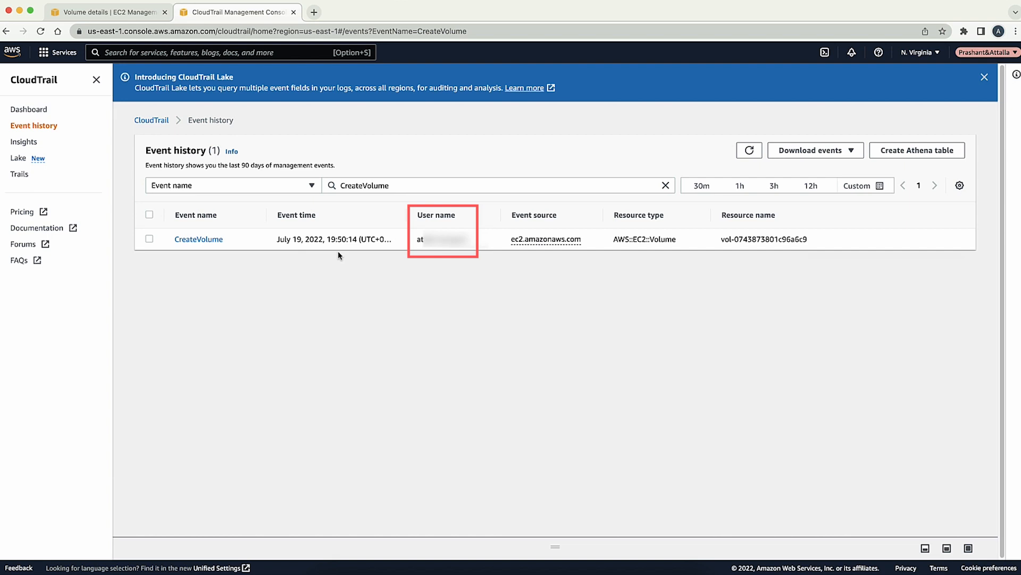
pyautogui.click(107, 11)
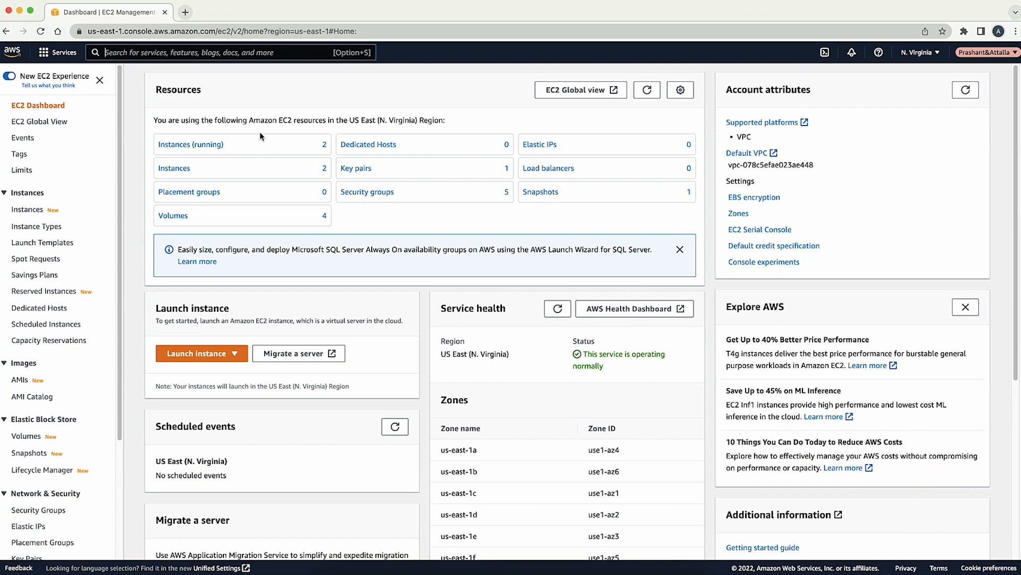
pyautogui.moveTo(102, 344)
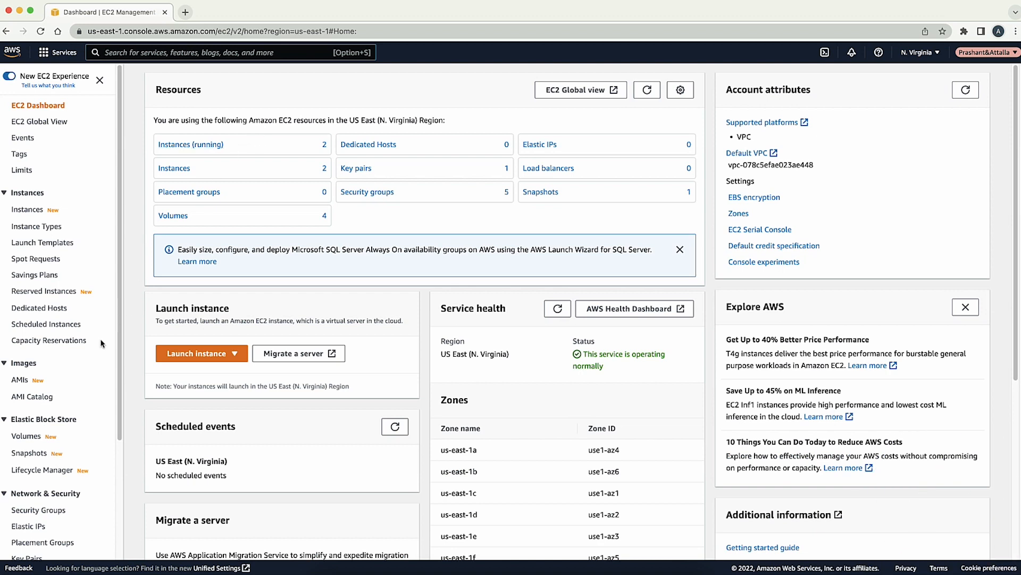
# - From Volumes, view vol-0112cacf4c4878c9a (Created-with-EC2) and copy its volume ID
pyautogui.click(26, 436)
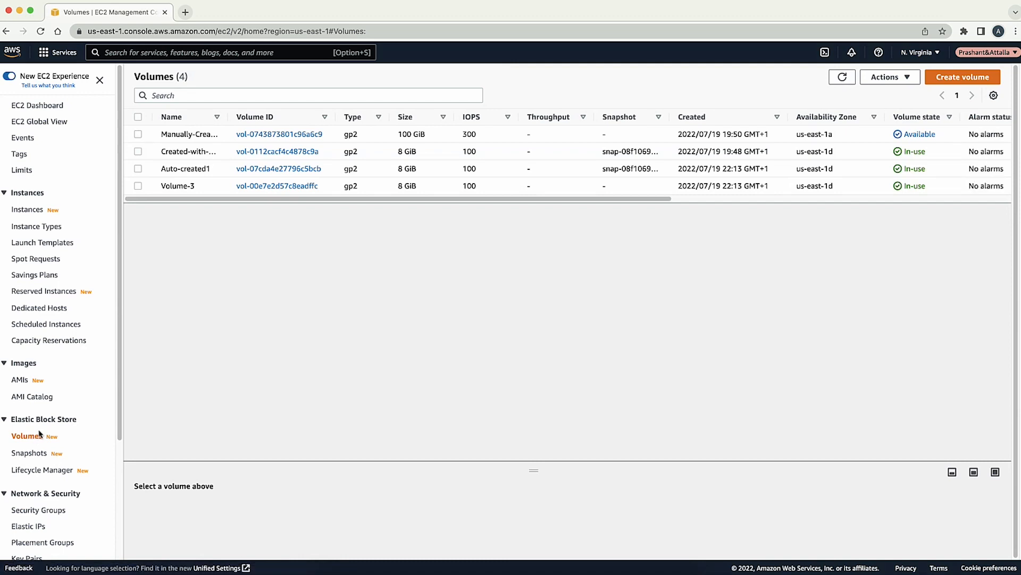
pyautogui.moveTo(277, 169)
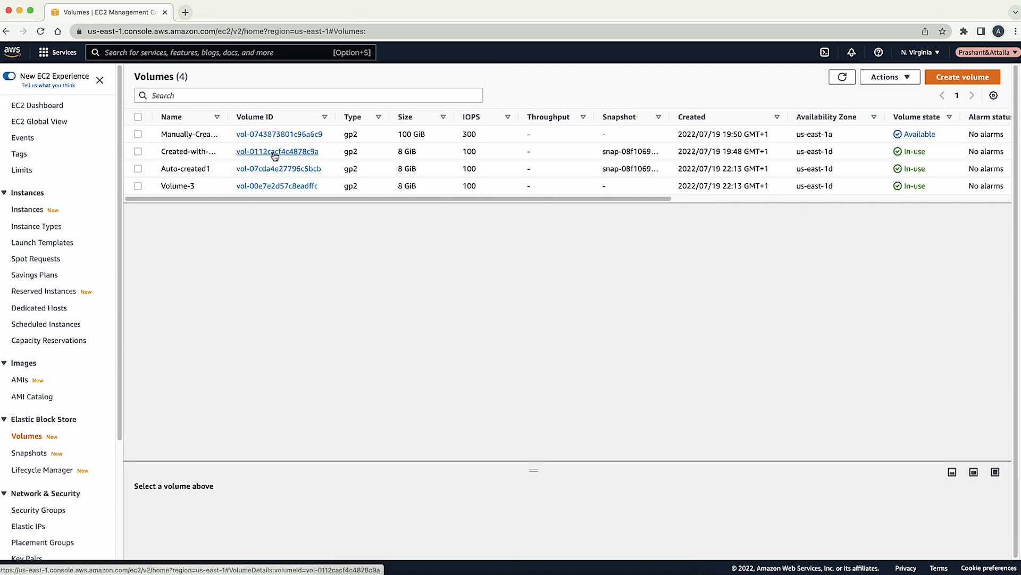
pyautogui.click(278, 151)
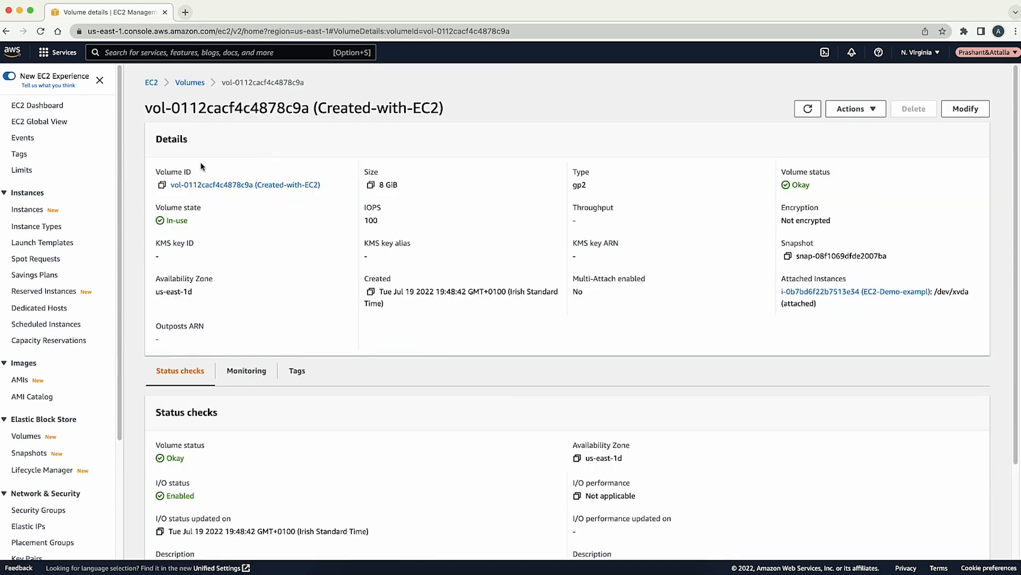
pyautogui.click(160, 184)
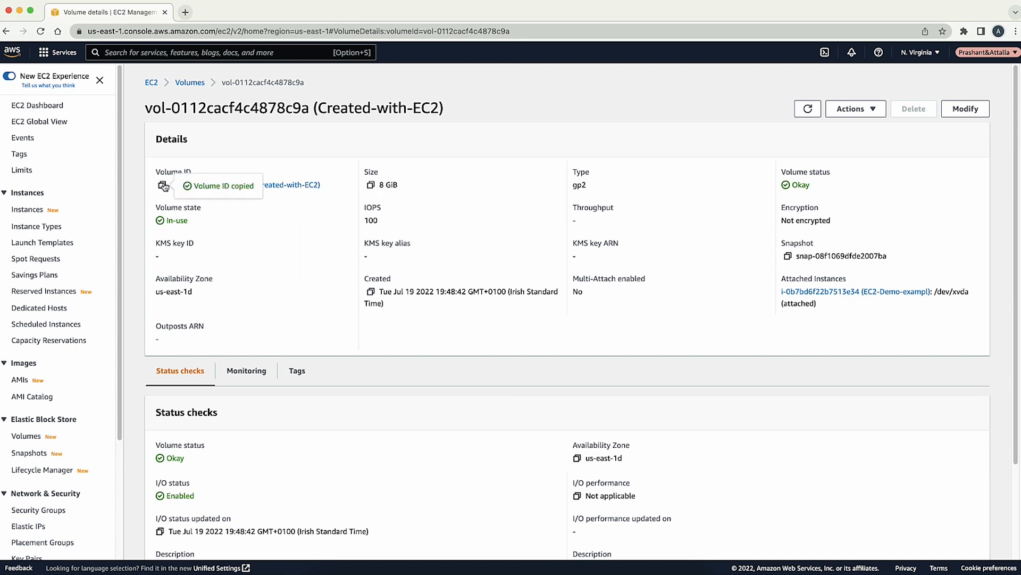
# - Search 'cloudtrail', launch CloudTrail in a new tab and show its Event history
pyautogui.write('cloudtrail')
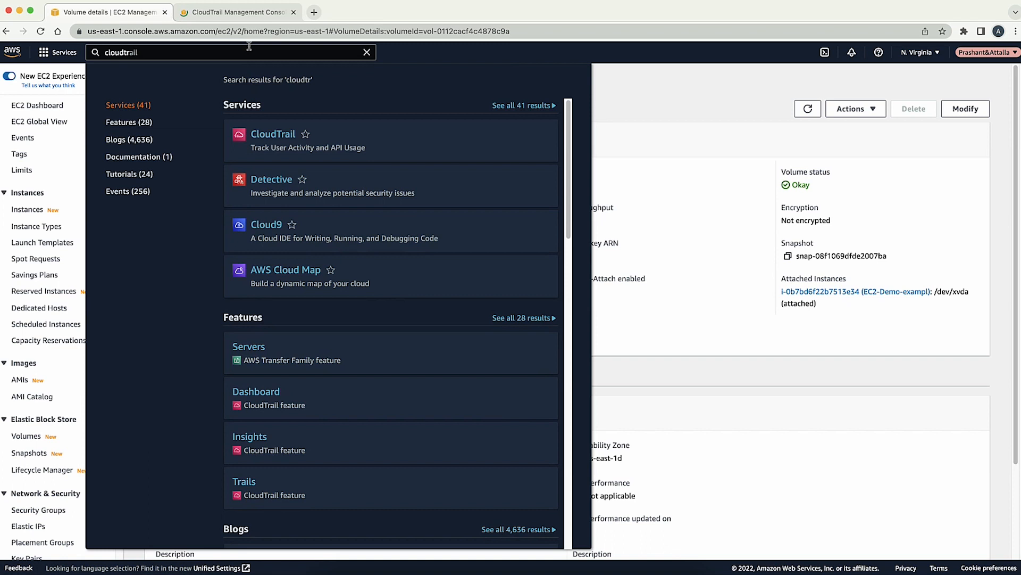
pyautogui.click(274, 134)
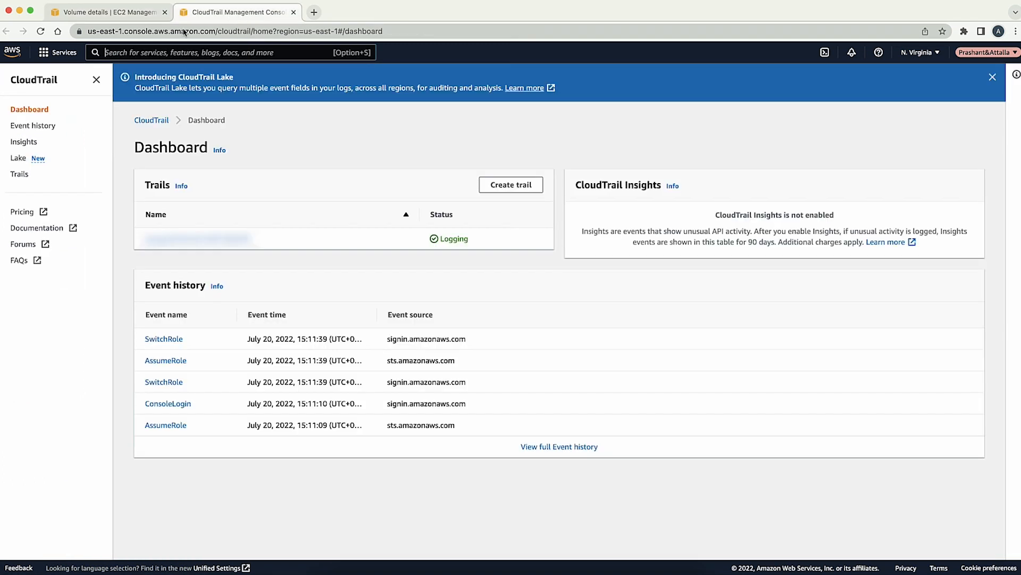
pyautogui.click(33, 125)
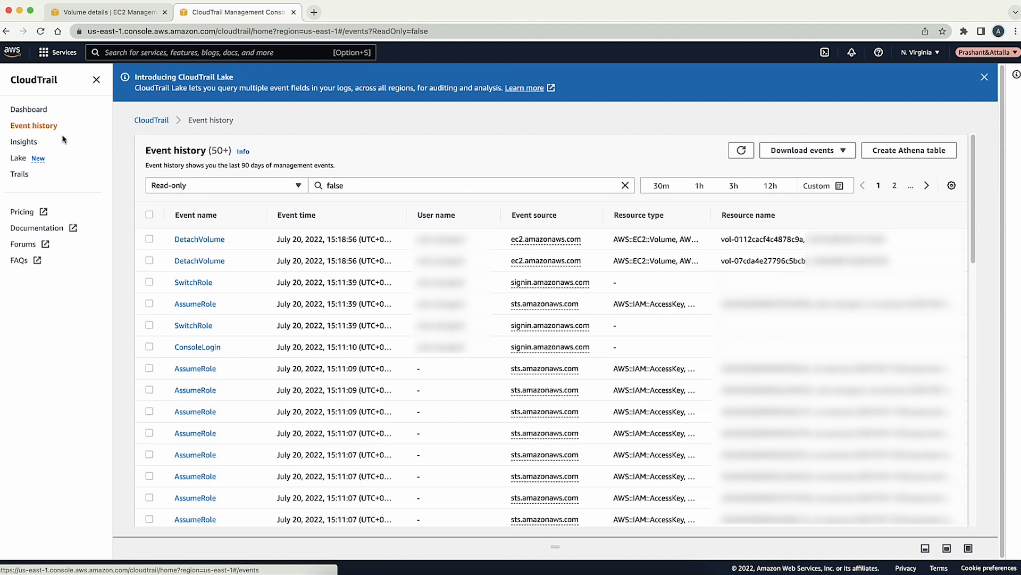
# - Filter Event history by Resource name vol-00e7e2d57c8eadffc, leaving three CreateTags events
pyautogui.click(224, 185)
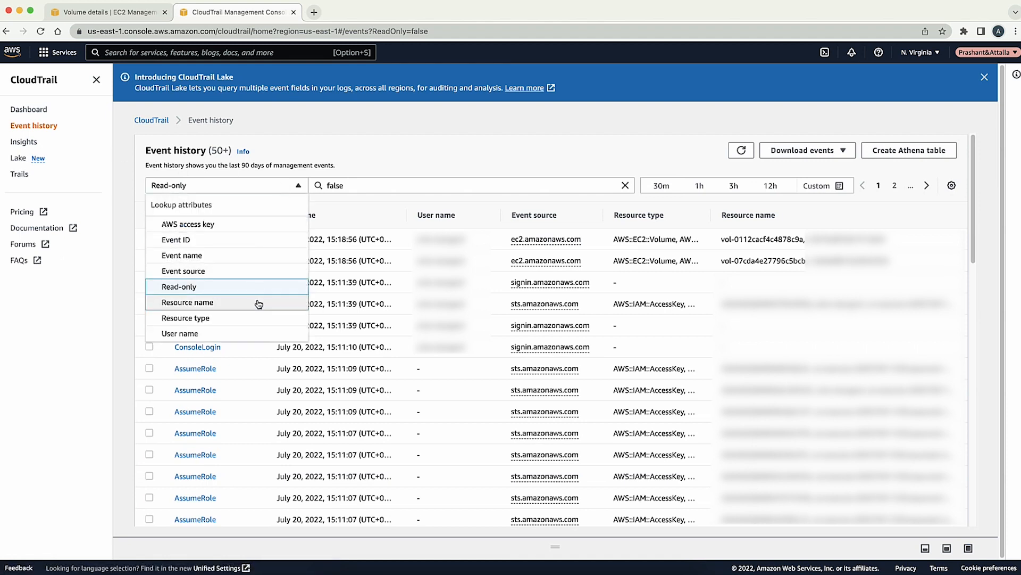
pyautogui.click(190, 302)
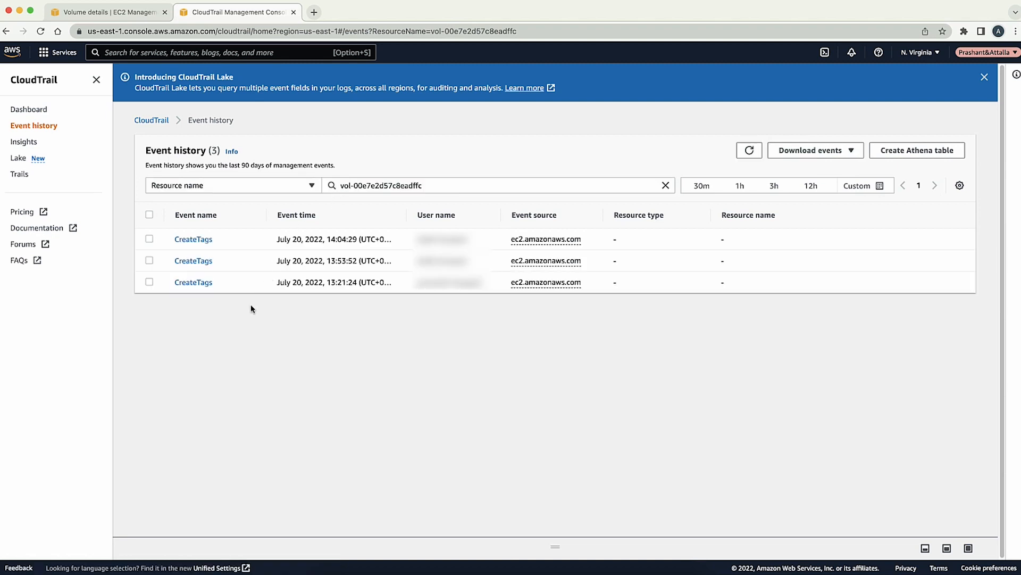
pyautogui.moveTo(246, 318)
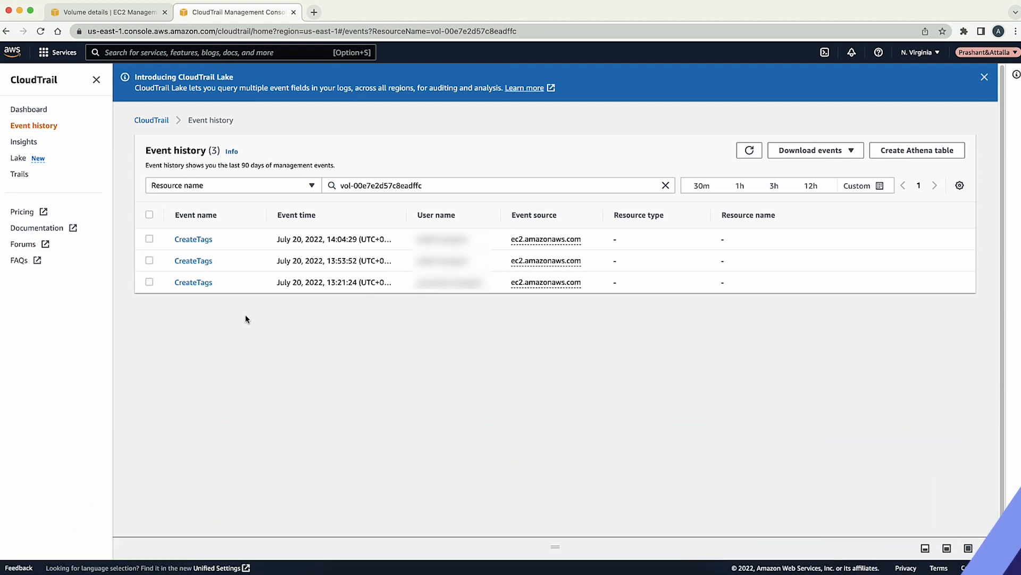
# - Search 'config', launch AWS Config and go to its Resource Inventory
pyautogui.write('config')
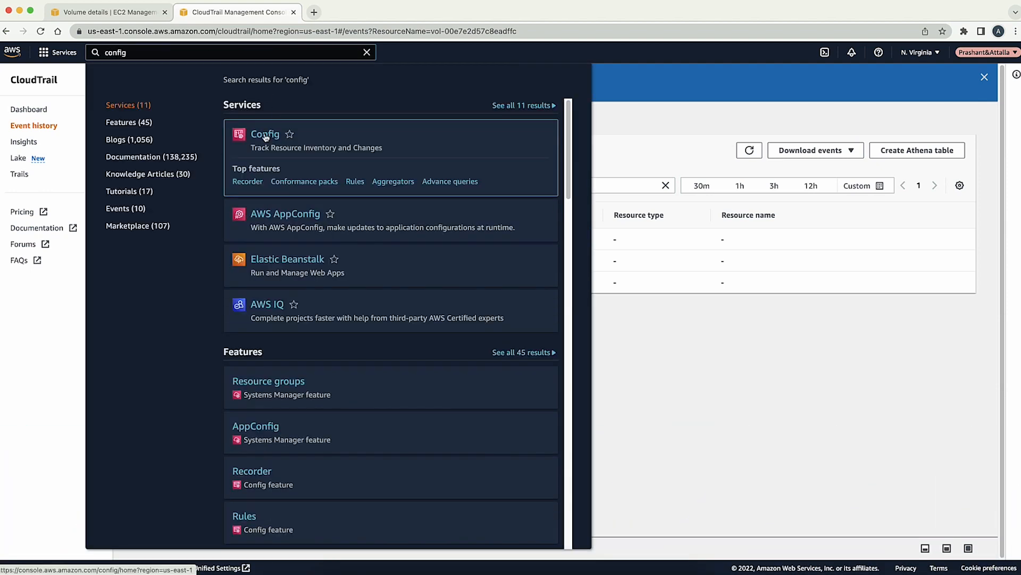
pyautogui.click(265, 134)
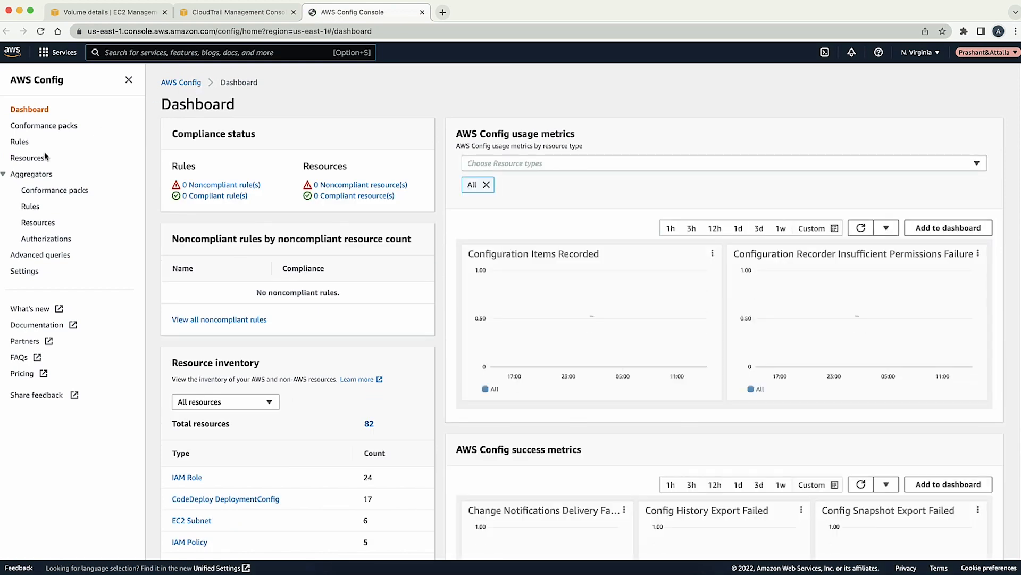
pyautogui.click(27, 158)
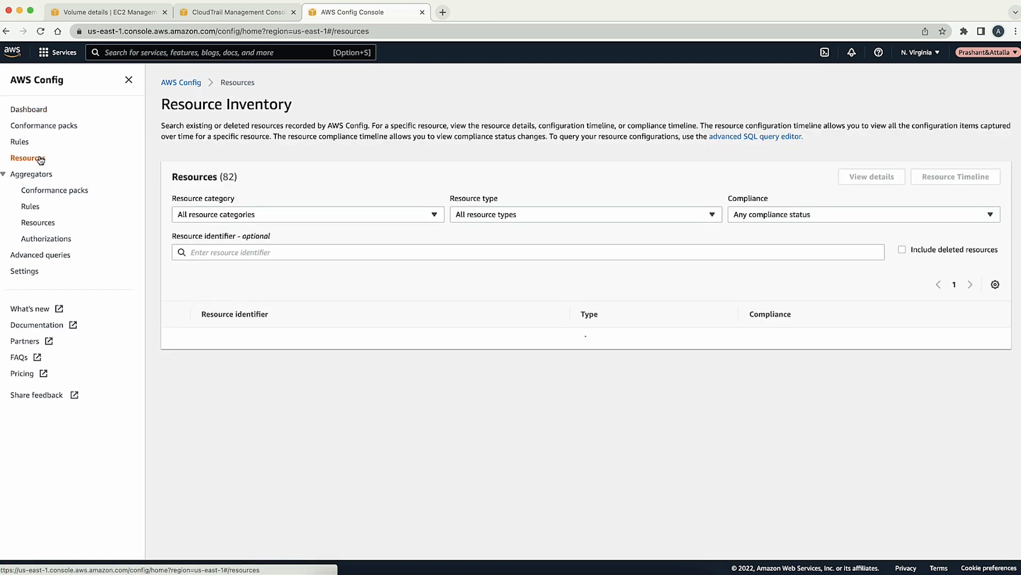
# - Filter inventory to AWS EC2 Volume with identifier vol-00e7e2d57c8eadffc and select that volume
pyautogui.write('aws ec2')
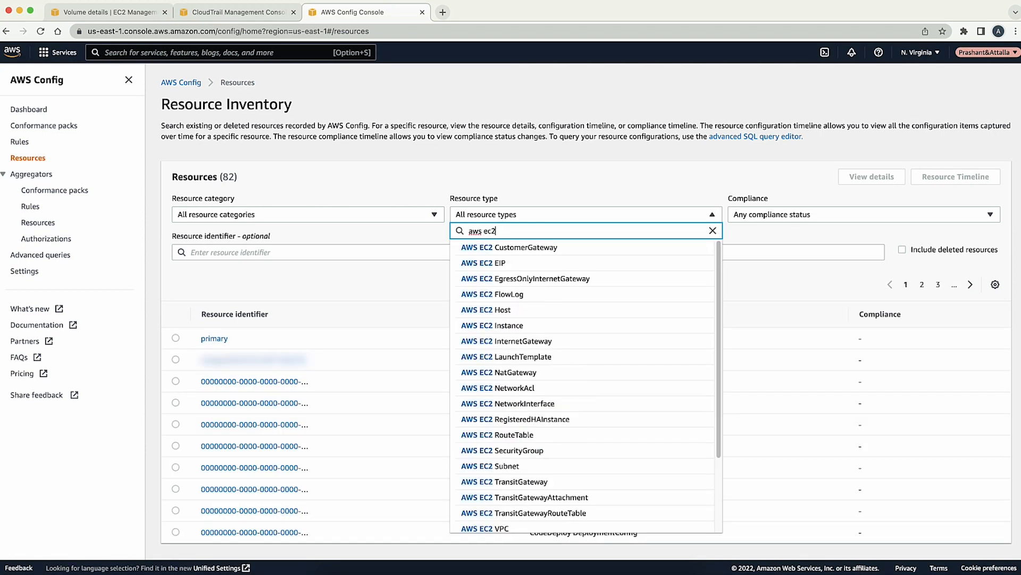
pyautogui.write('volume')
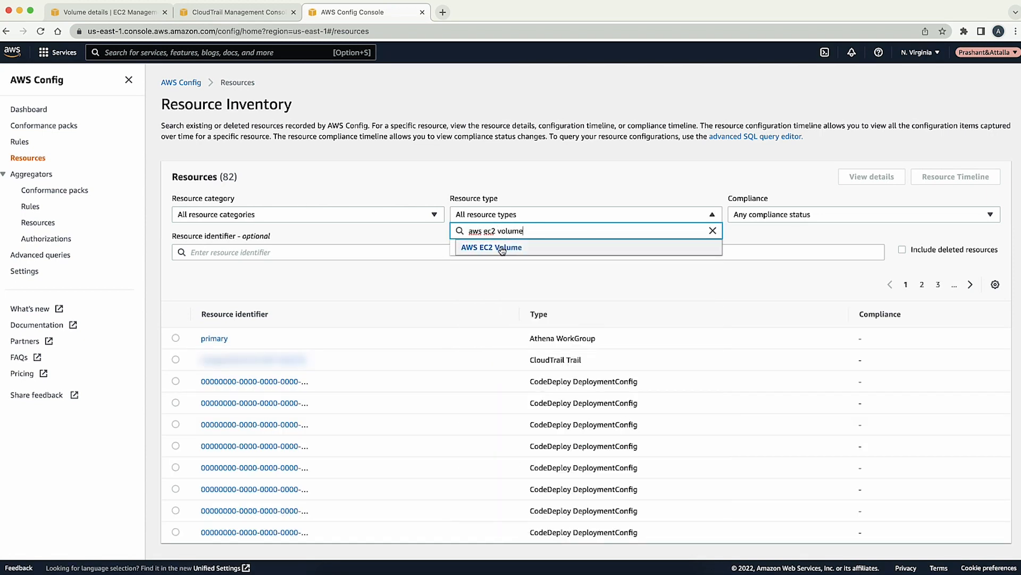
pyautogui.click(492, 247)
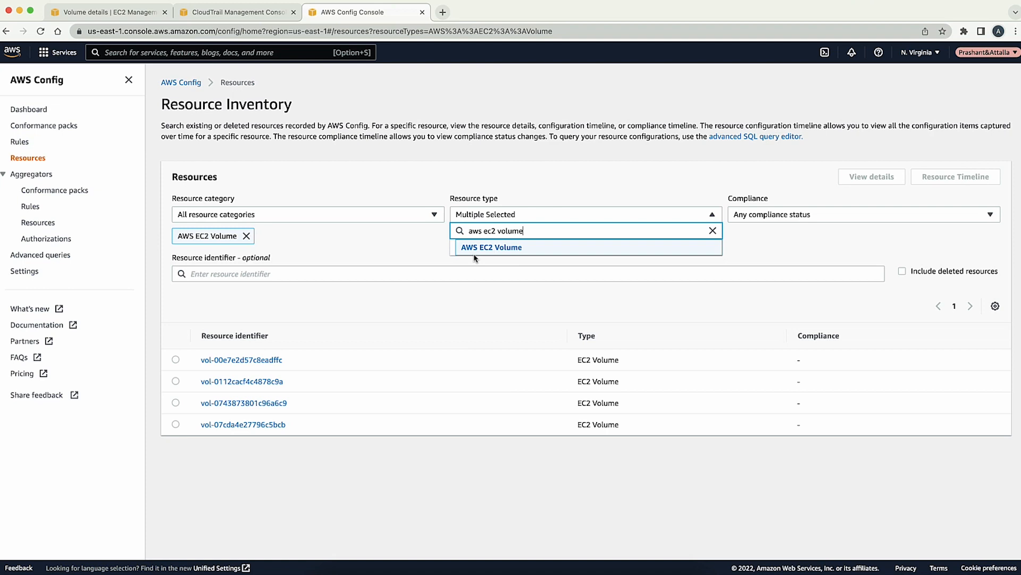
pyautogui.write('vol-00e7e2d57c8eadffc')
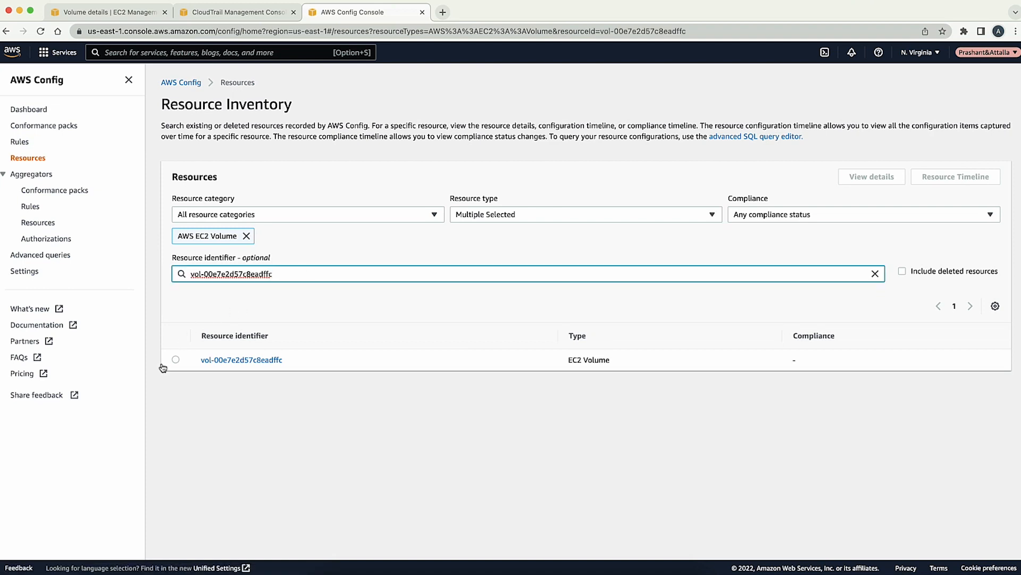
pyautogui.click(176, 358)
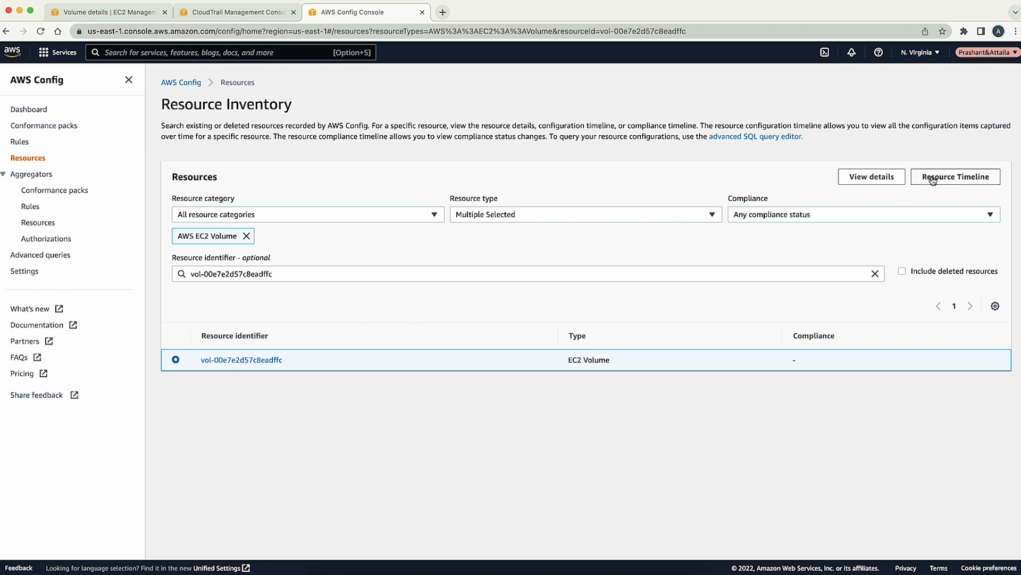
# - Show the Resource Timeline for vol-00e7e2d57c8eadffc and expand its July 19 configuration change
pyautogui.click(955, 177)
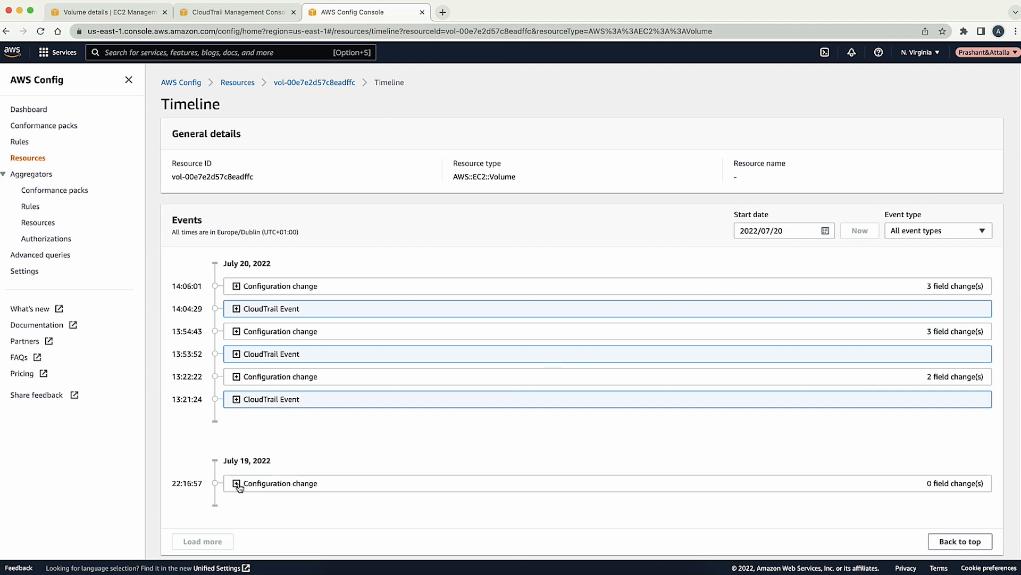
pyautogui.click(235, 483)
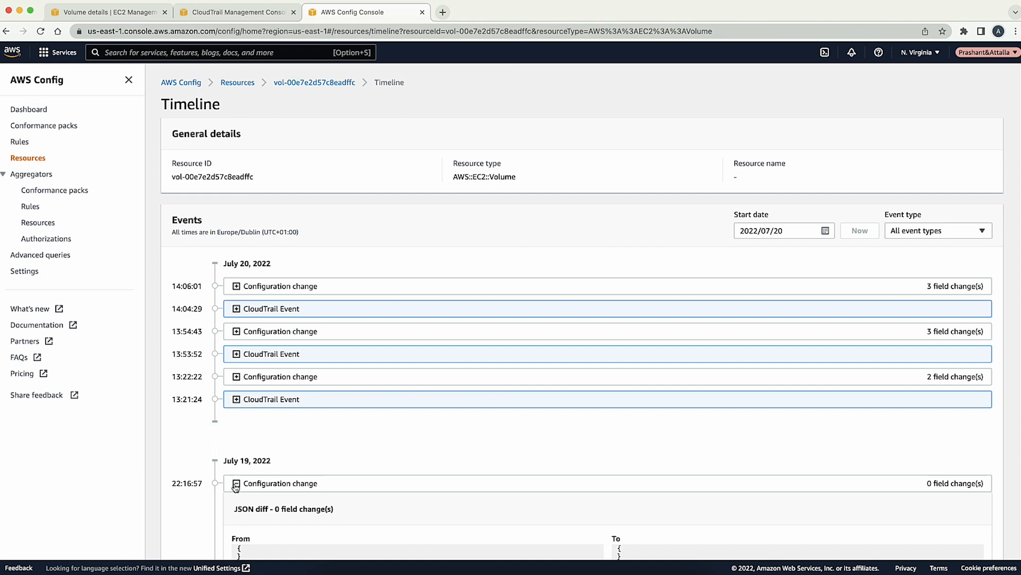
pyautogui.moveTo(872, 411)
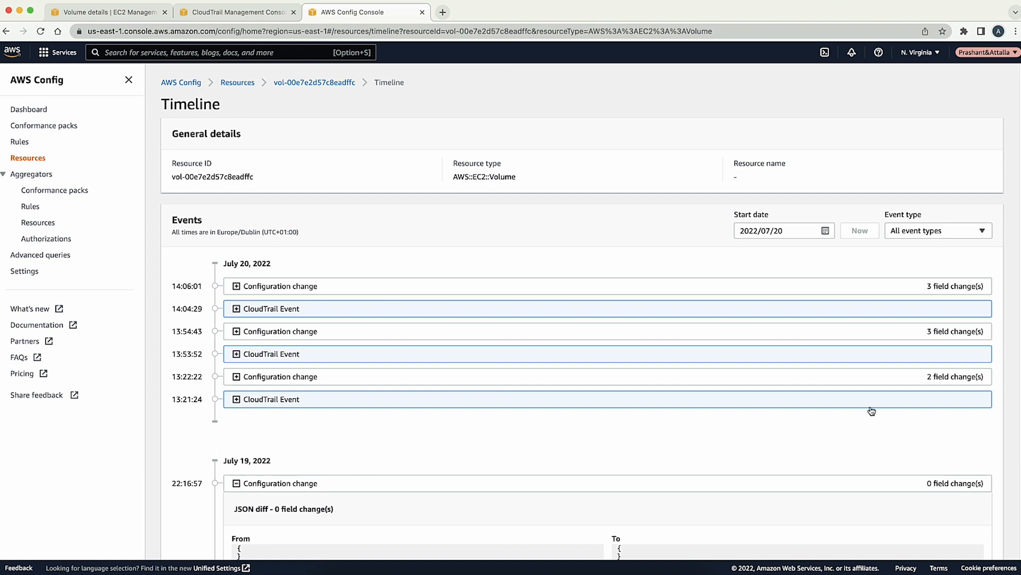
pyautogui.scroll(-3)
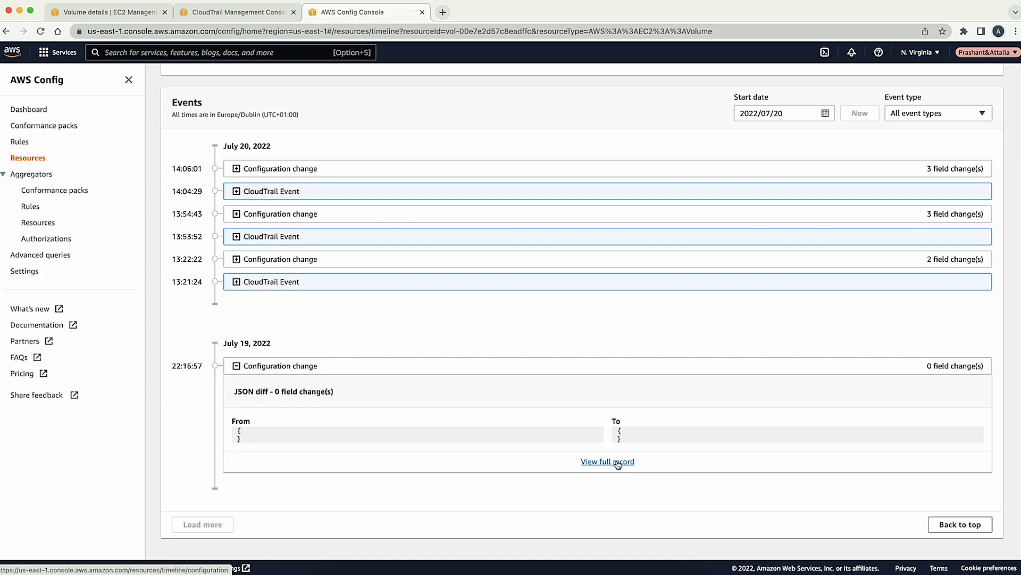
# - View the full July 19 configuration record relating the volume to instance i-0e0e6801bb3942534
pyautogui.click(607, 461)
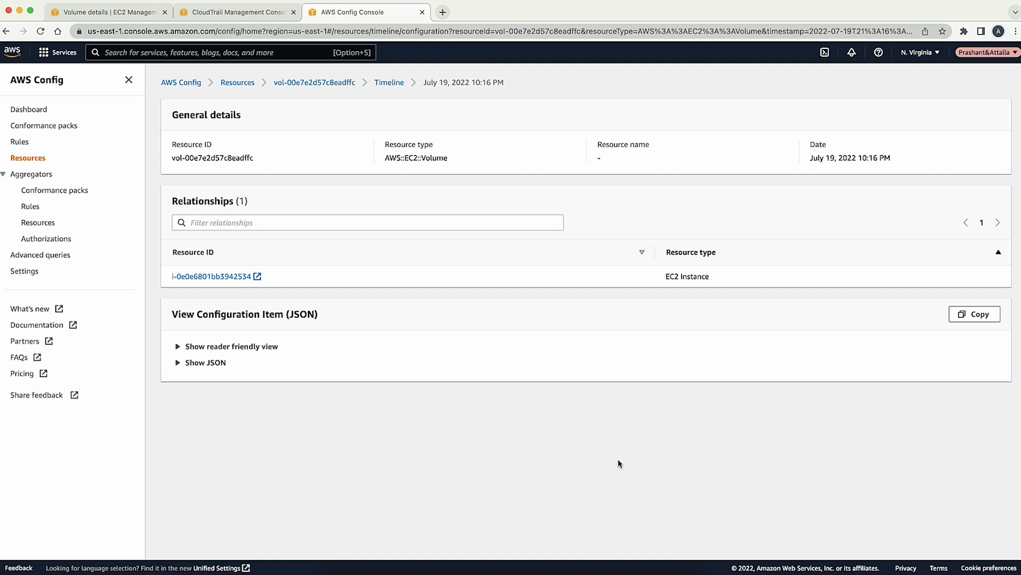
pyautogui.moveTo(521, 417)
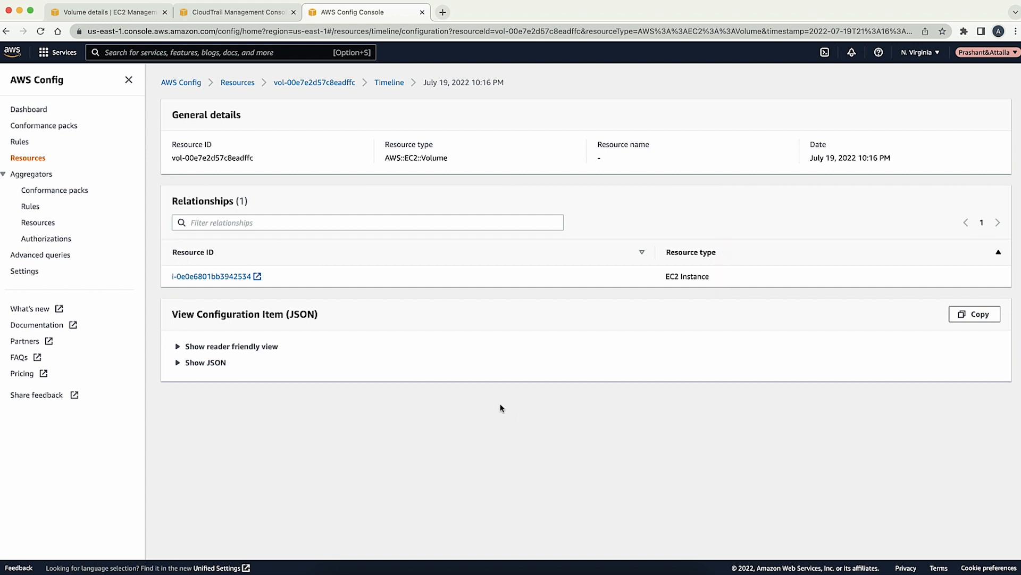
pyautogui.moveTo(171, 283)
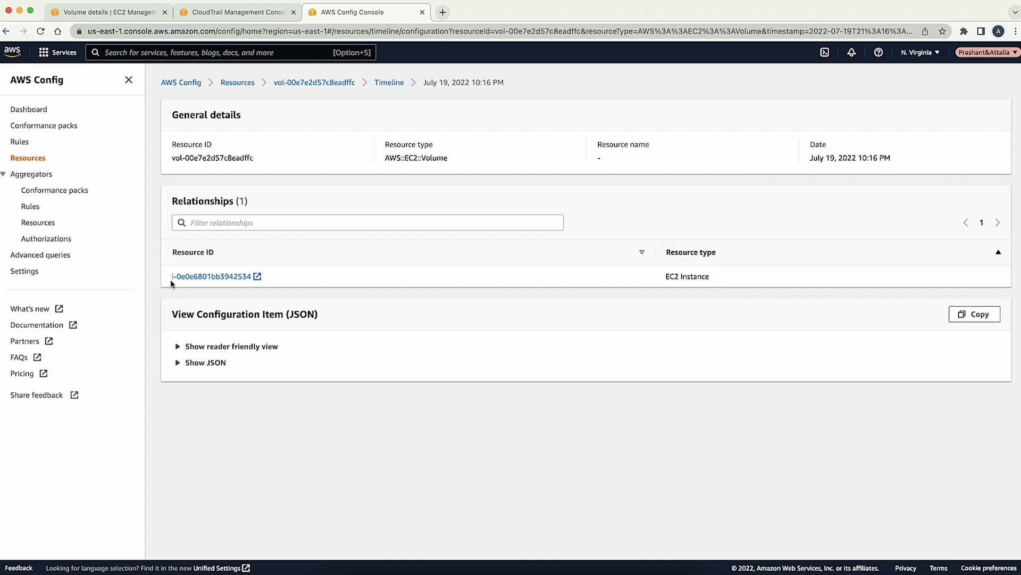
pyautogui.moveTo(212, 276)
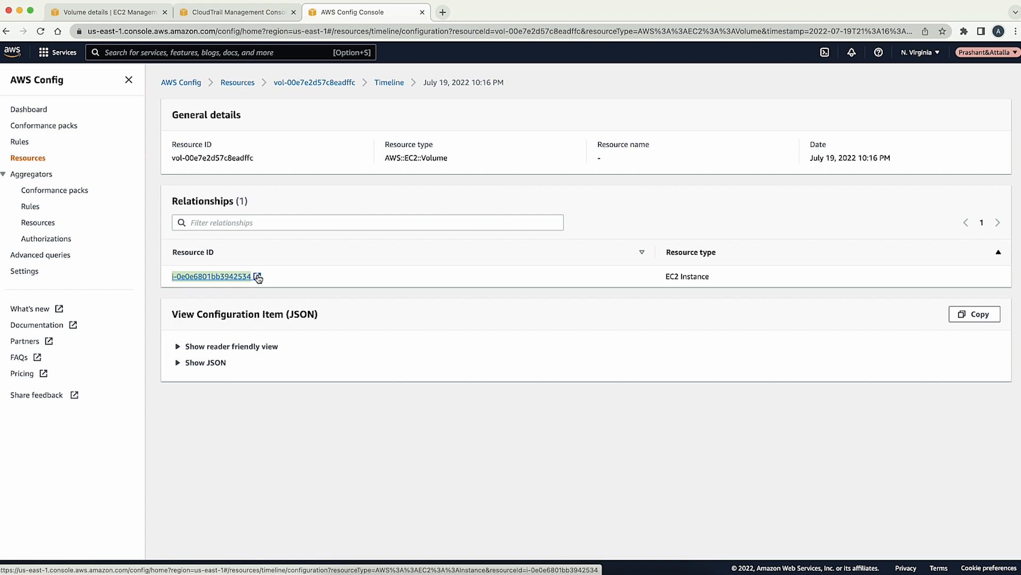
pyautogui.moveTo(254, 246)
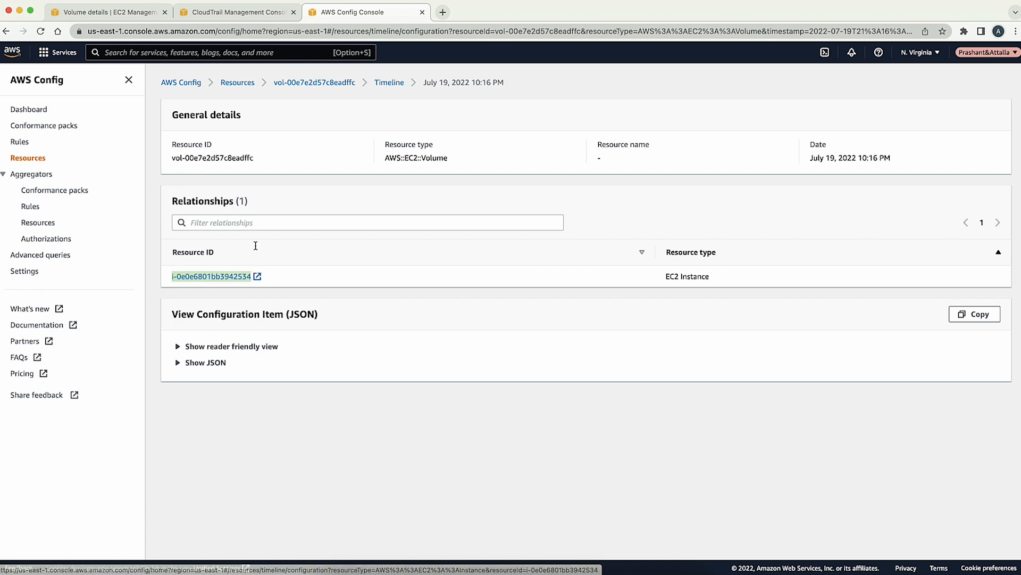
pyautogui.moveTo(237, 12)
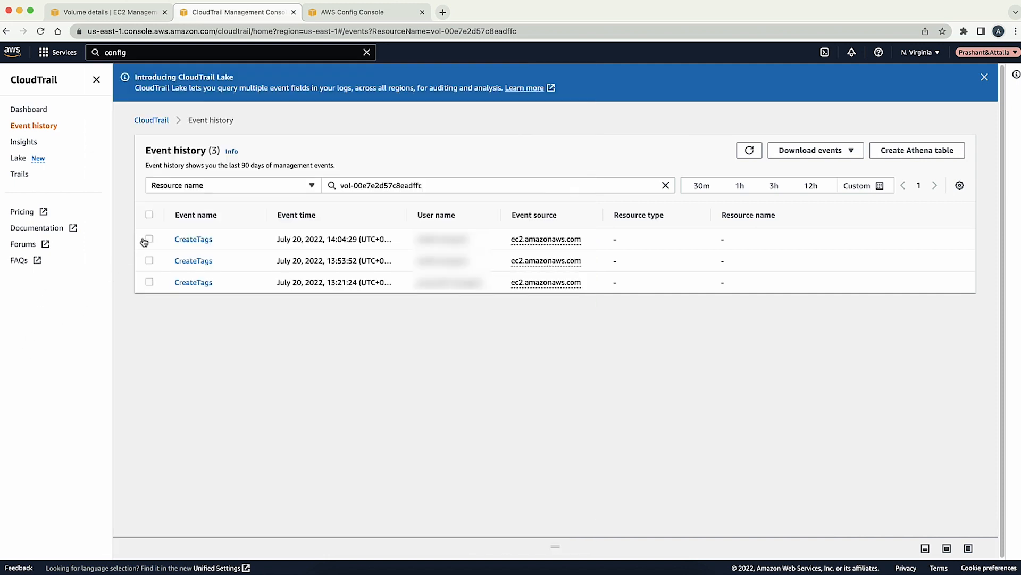
pyautogui.moveTo(77, 170)
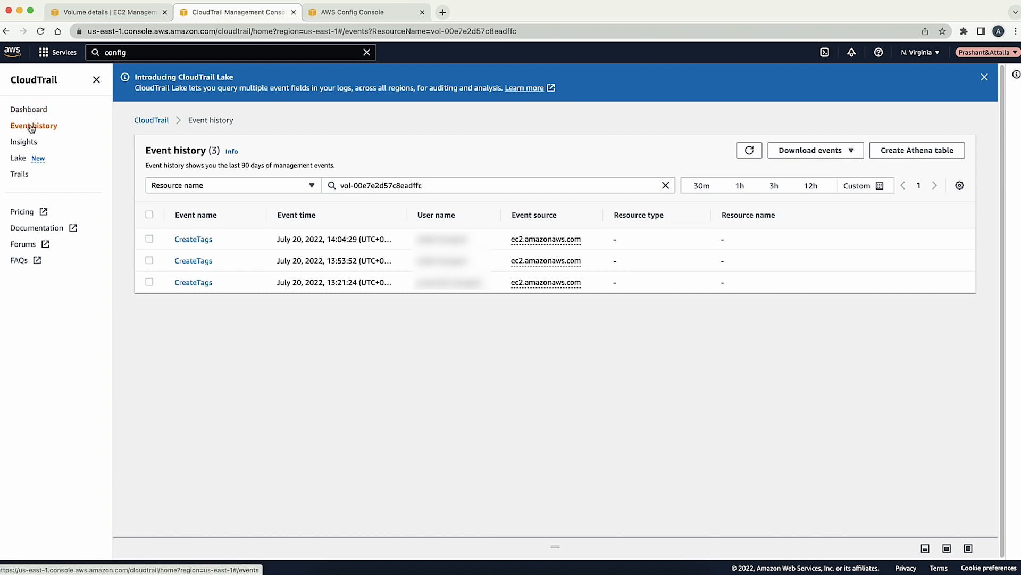
# - Filter CloudTrail event history by resource name i-0e0e6801bb3942534
pyautogui.click(665, 185)
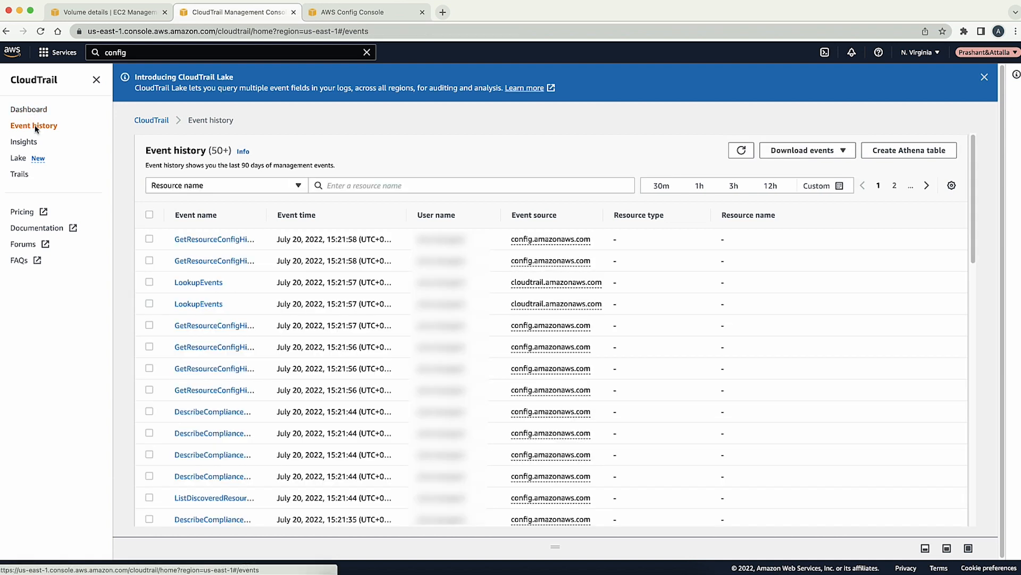
pyautogui.click(225, 185)
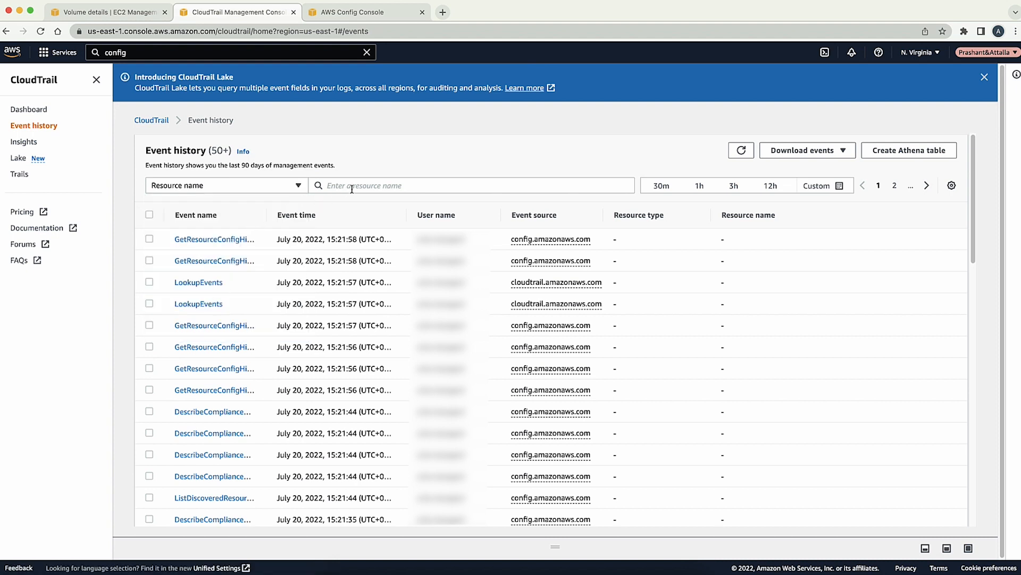
pyautogui.write('i-0e0e6801bb3942534')
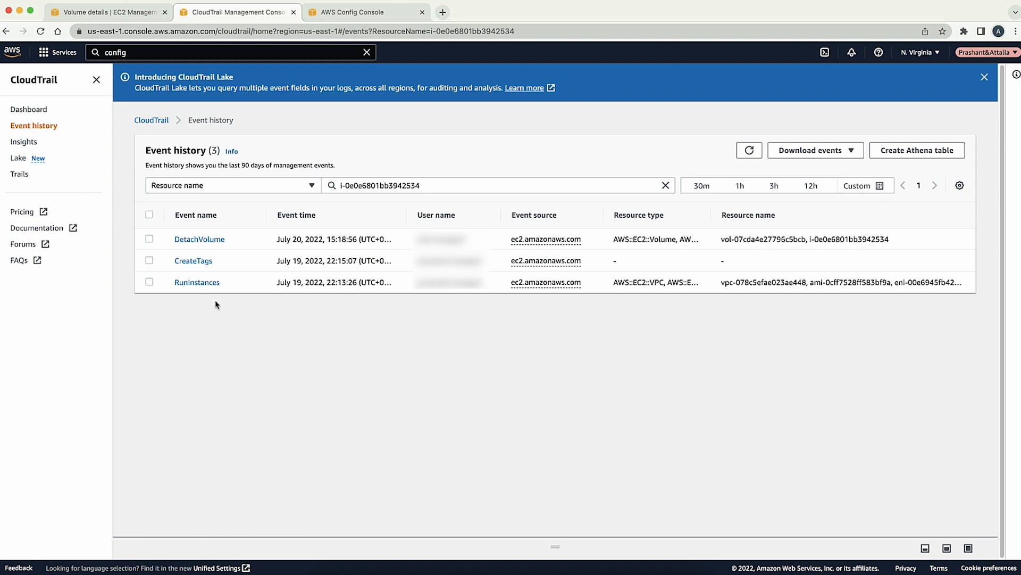
pyautogui.moveTo(216, 306)
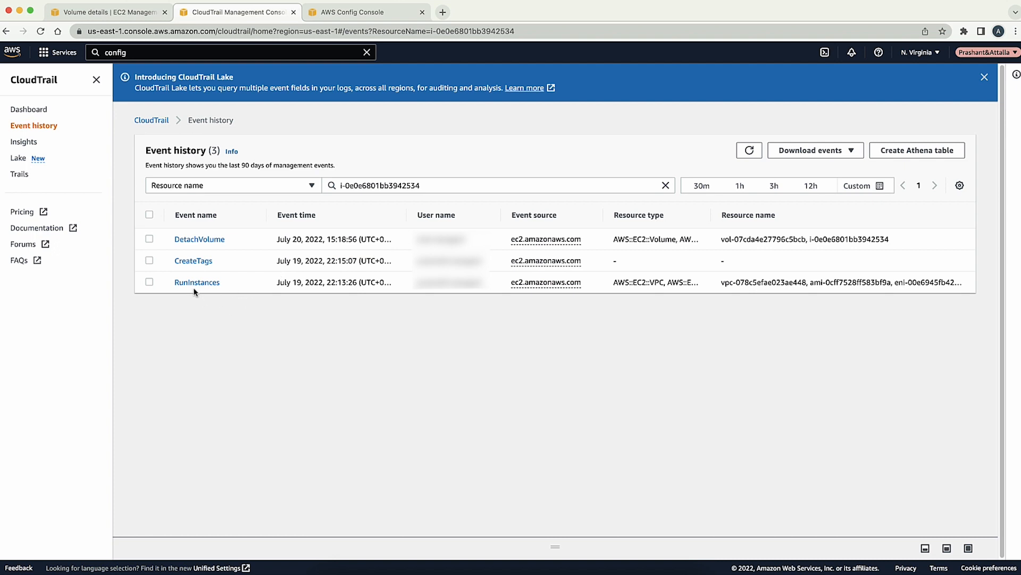
# - View the RunInstances event details listing its eight referenced resources
pyautogui.click(197, 281)
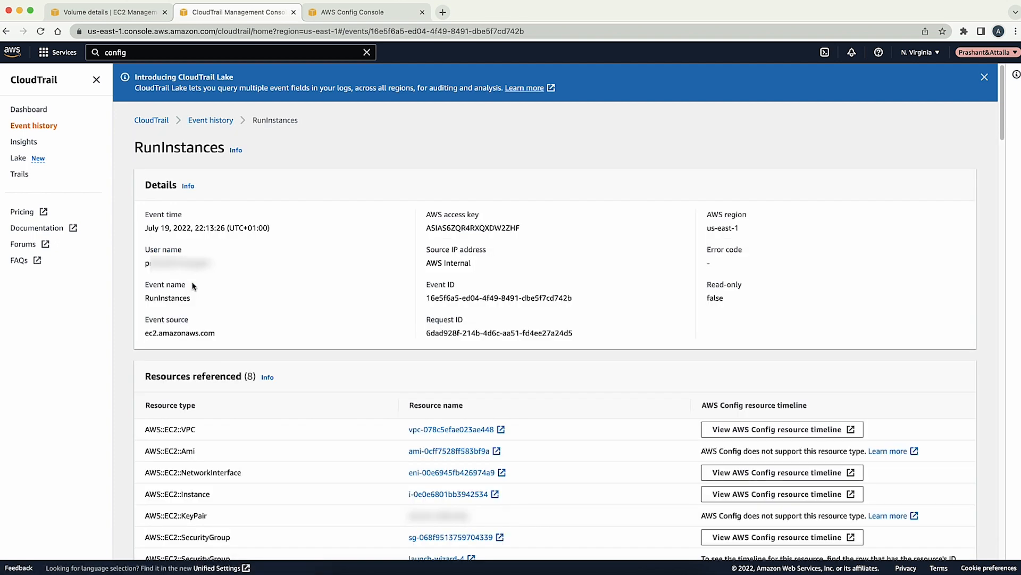
pyautogui.moveTo(285, 306)
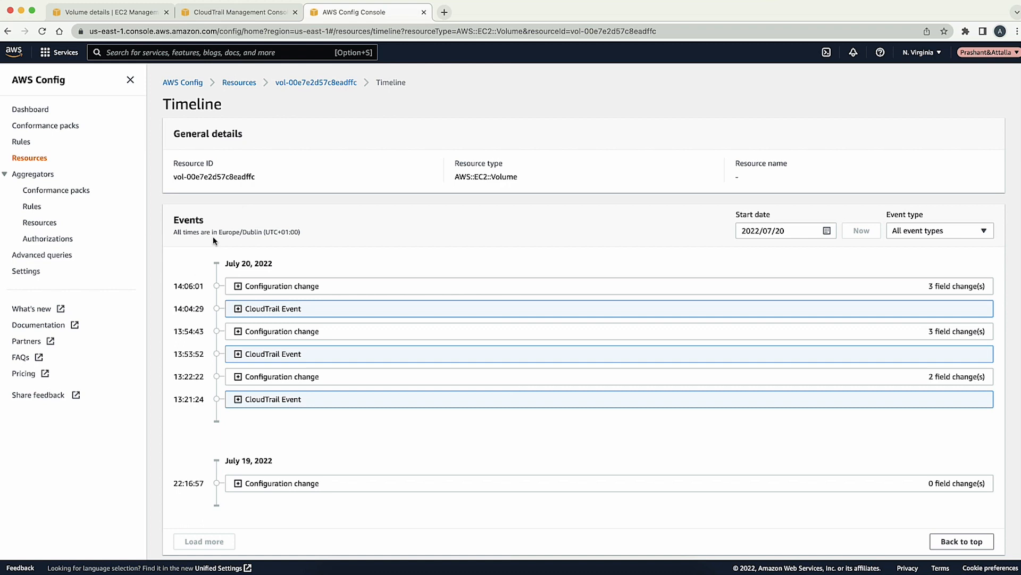
pyautogui.moveTo(233, 486)
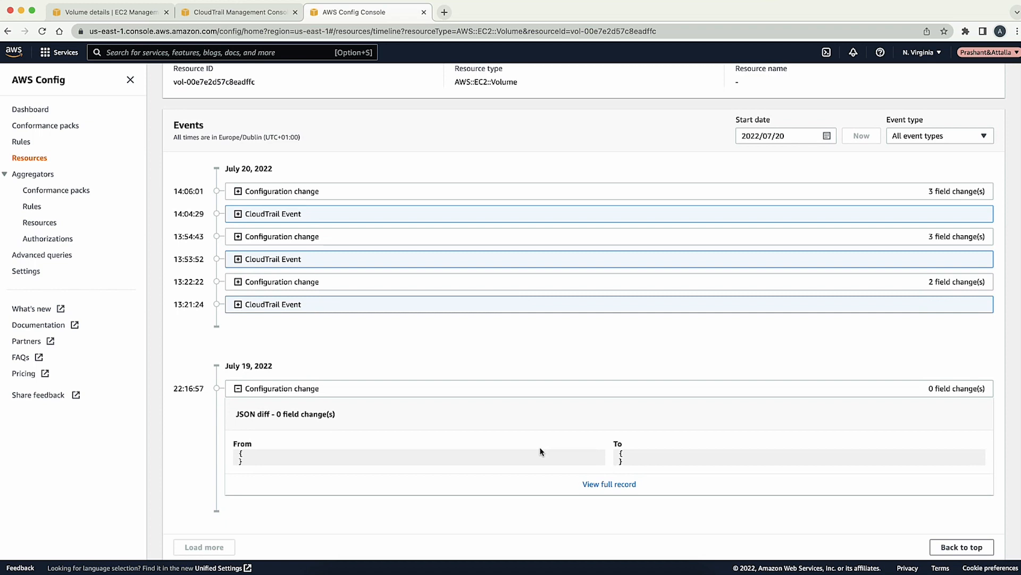
# - View vol-00e7e2d57c8eadffc's July 19 record JSON down to deleteOnTermination false
pyautogui.click(608, 483)
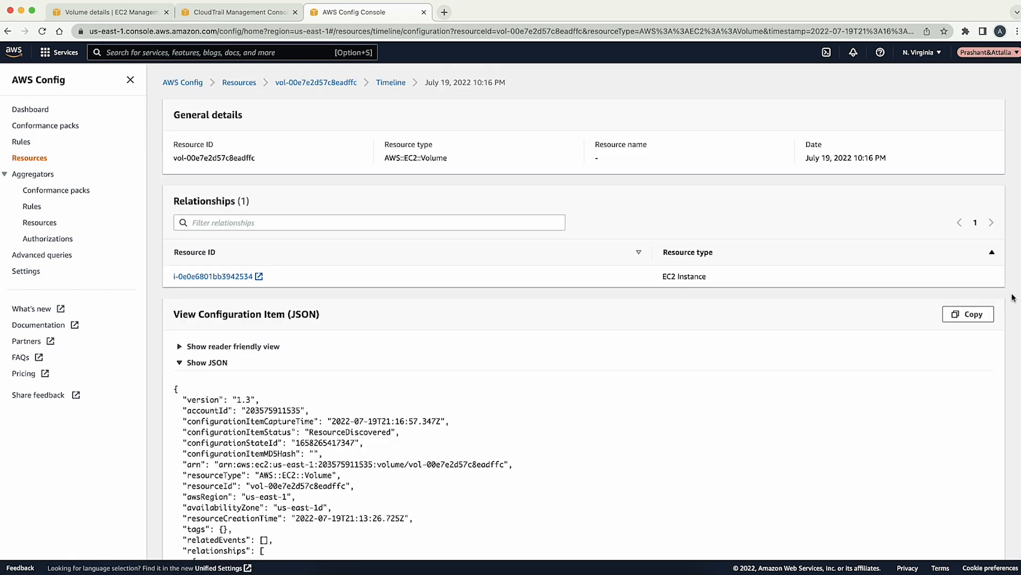
pyautogui.scroll(-3)
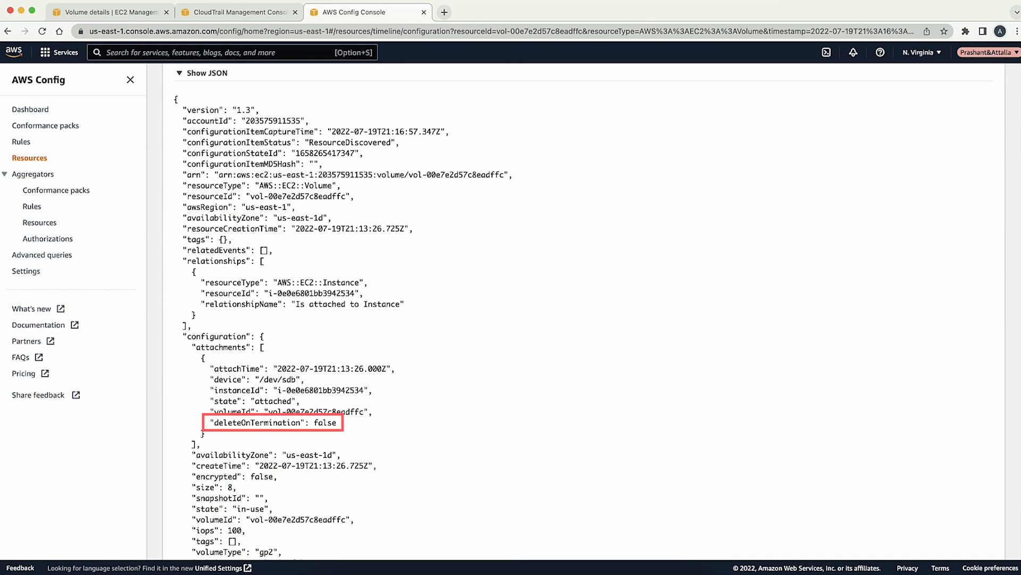